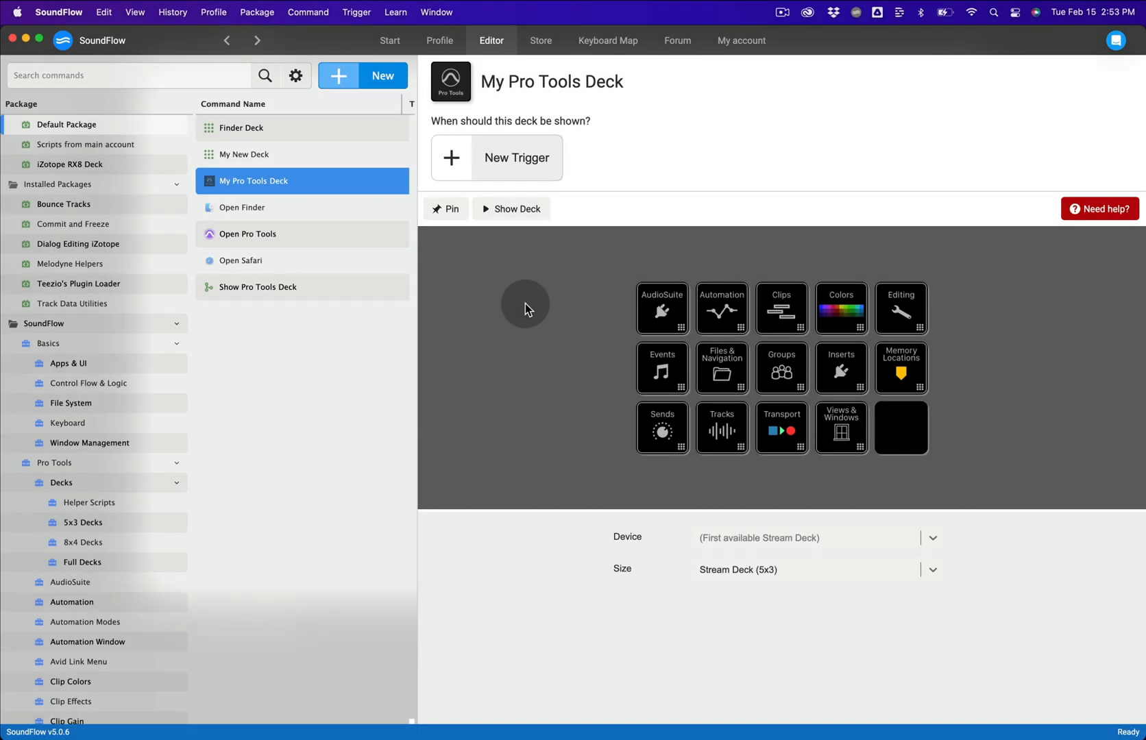
{"action": "mouse_move", "coordinate": [447, 208]}
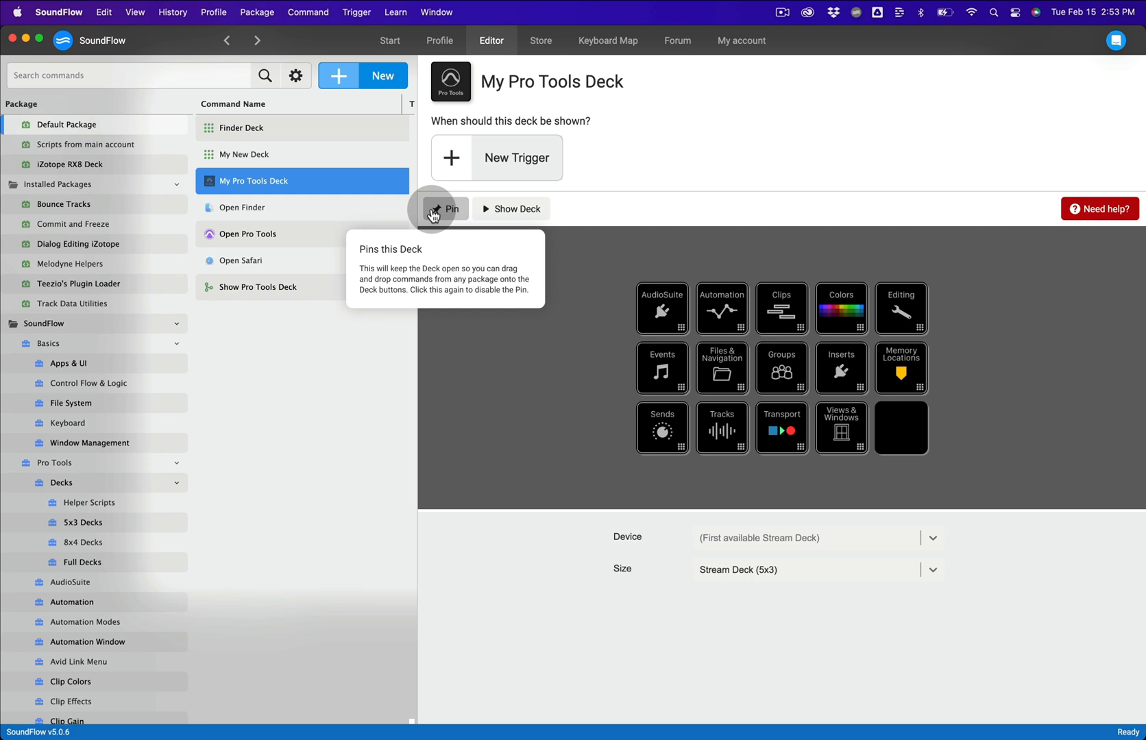
Step: Open My New Deck from the Command Name list for editing
{"action": "left_click", "coordinate": [252, 154]}
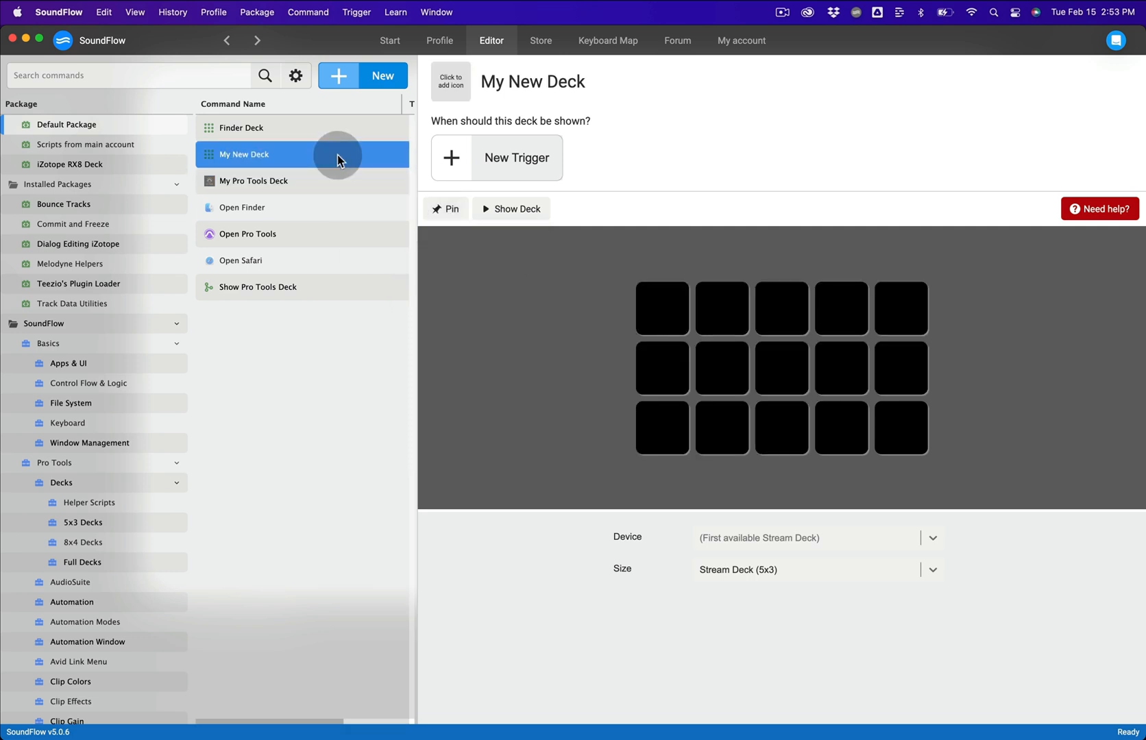
{"action": "mouse_move", "coordinate": [455, 220]}
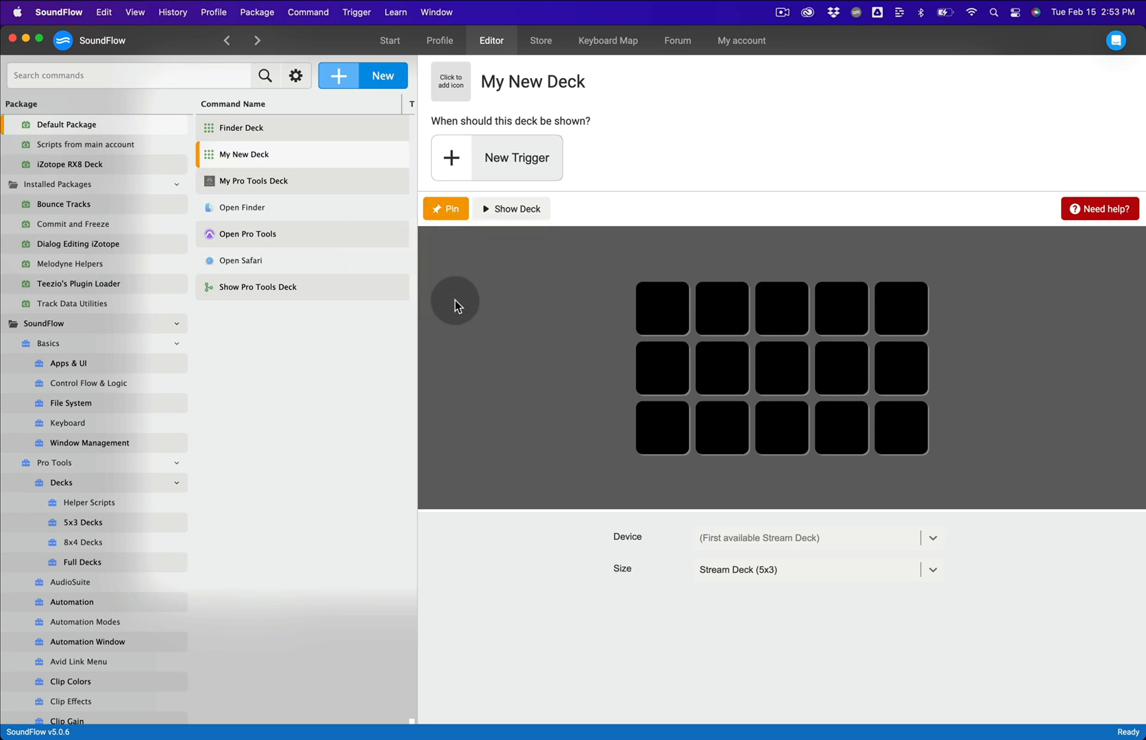
{"action": "mouse_move", "coordinate": [208, 103]}
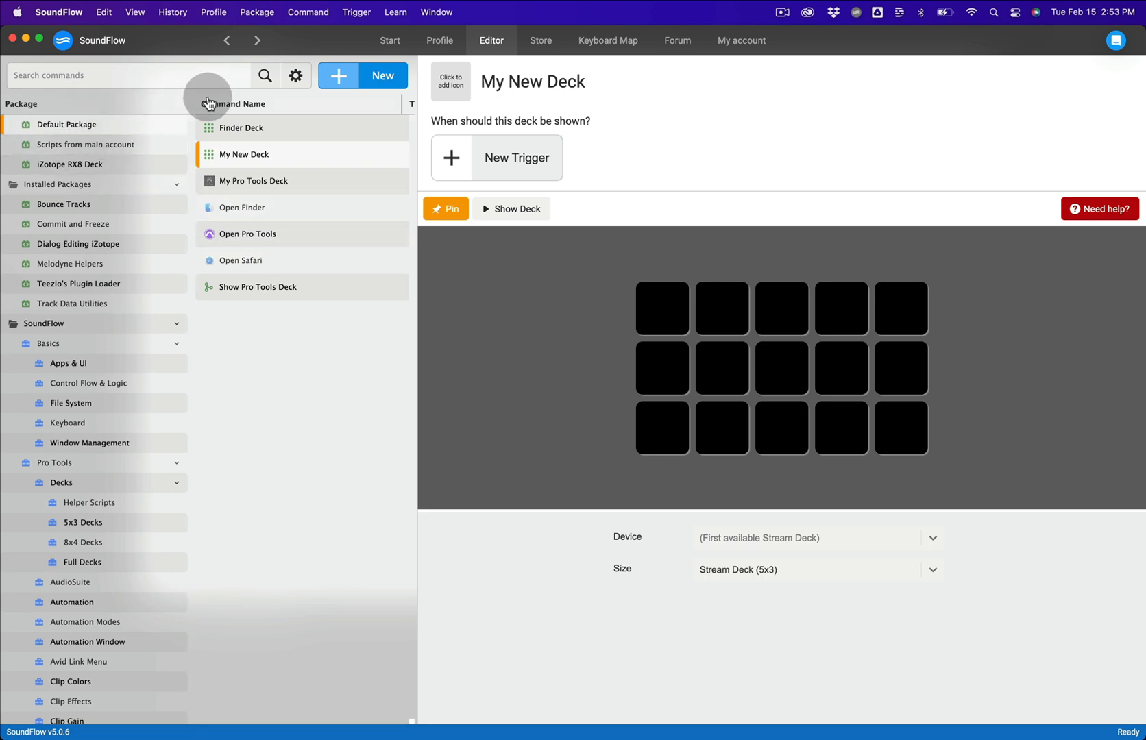
{"action": "mouse_move", "coordinate": [255, 134]}
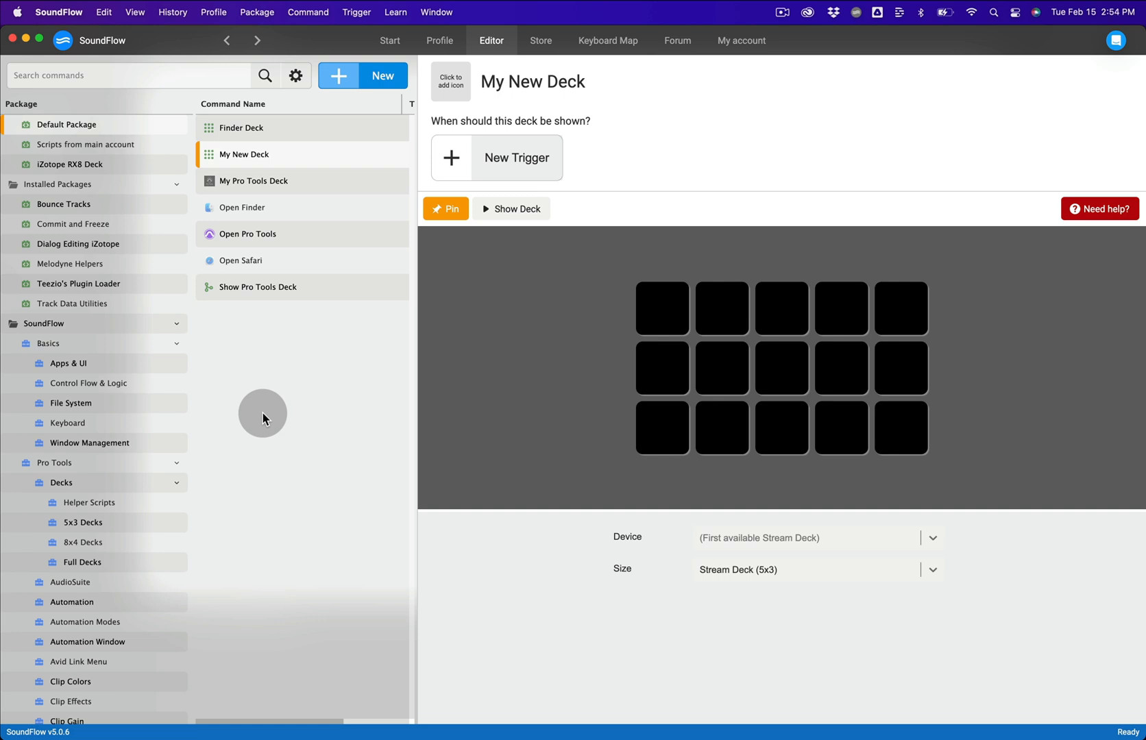
{"action": "mouse_move", "coordinate": [111, 472]}
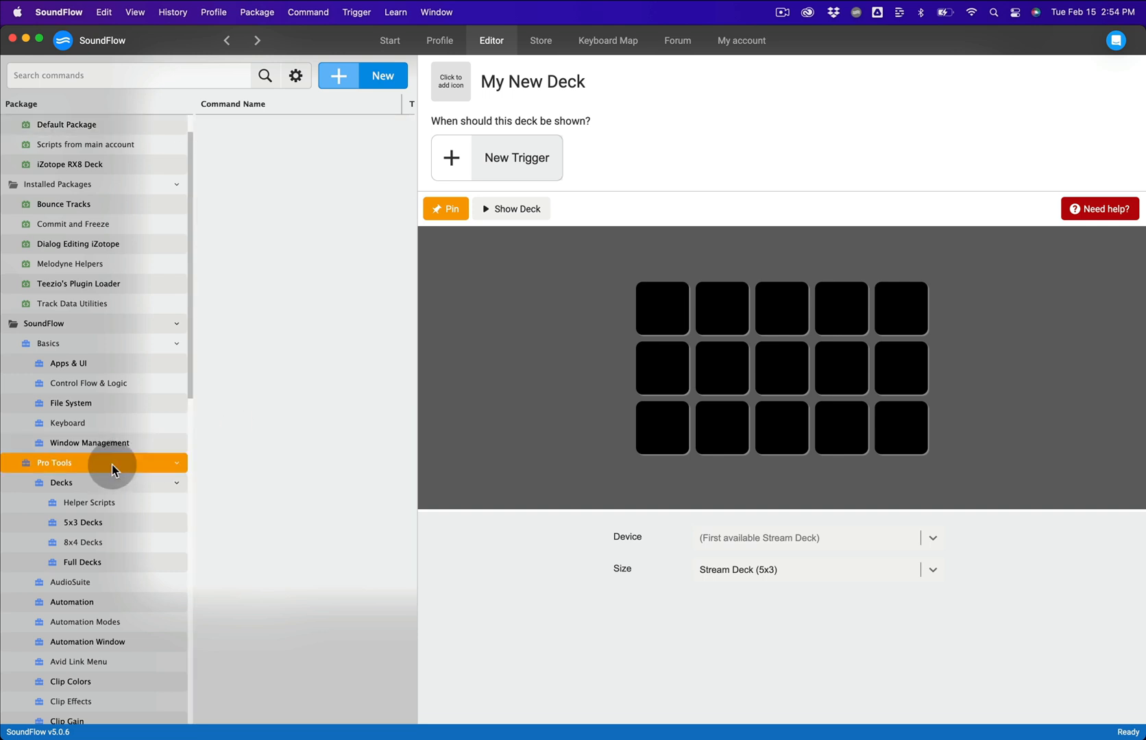
Step: Locate the marker commands in the Pro Tools package for the first two deck slots
{"action": "scroll", "scroll_direction": "down", "scroll_amount": 3}
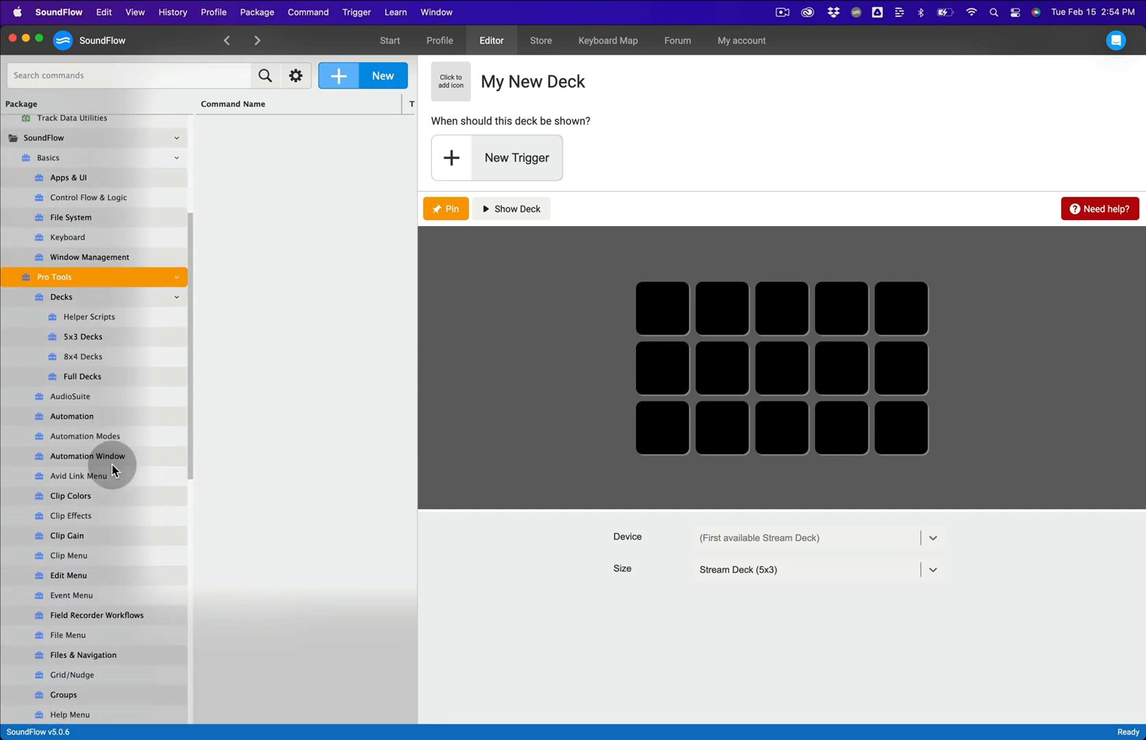
{"action": "scroll", "scroll_direction": "down", "scroll_amount": 3}
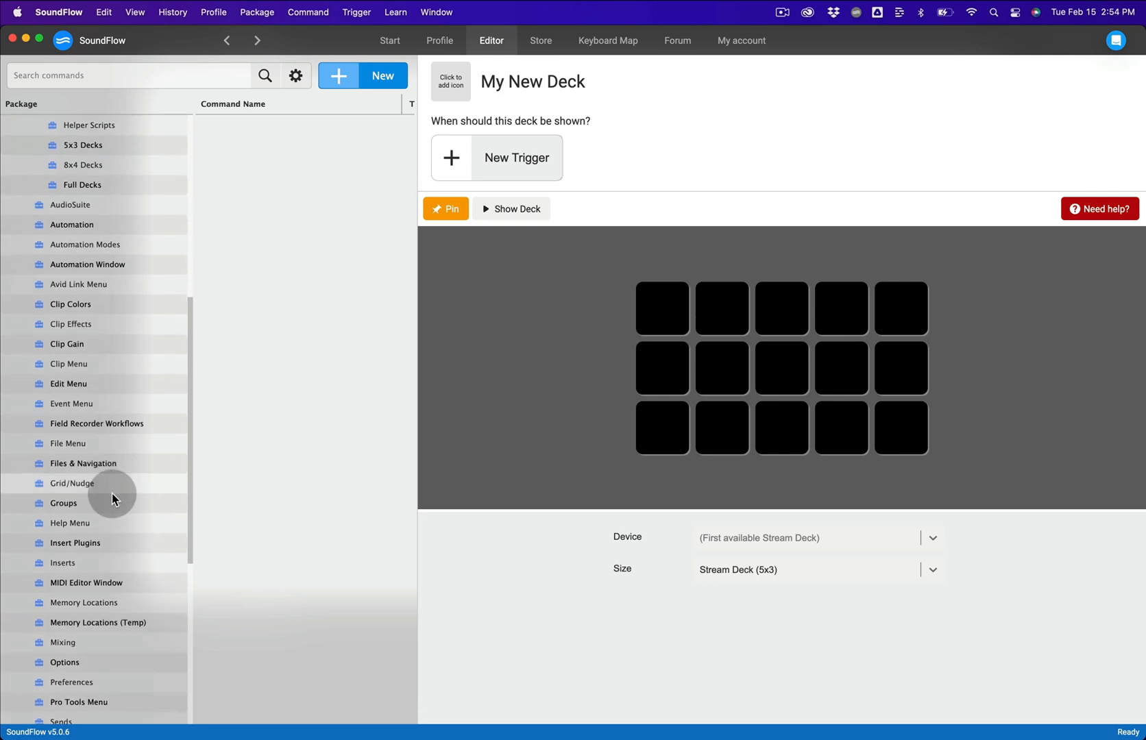
{"action": "left_click", "coordinate": [84, 602]}
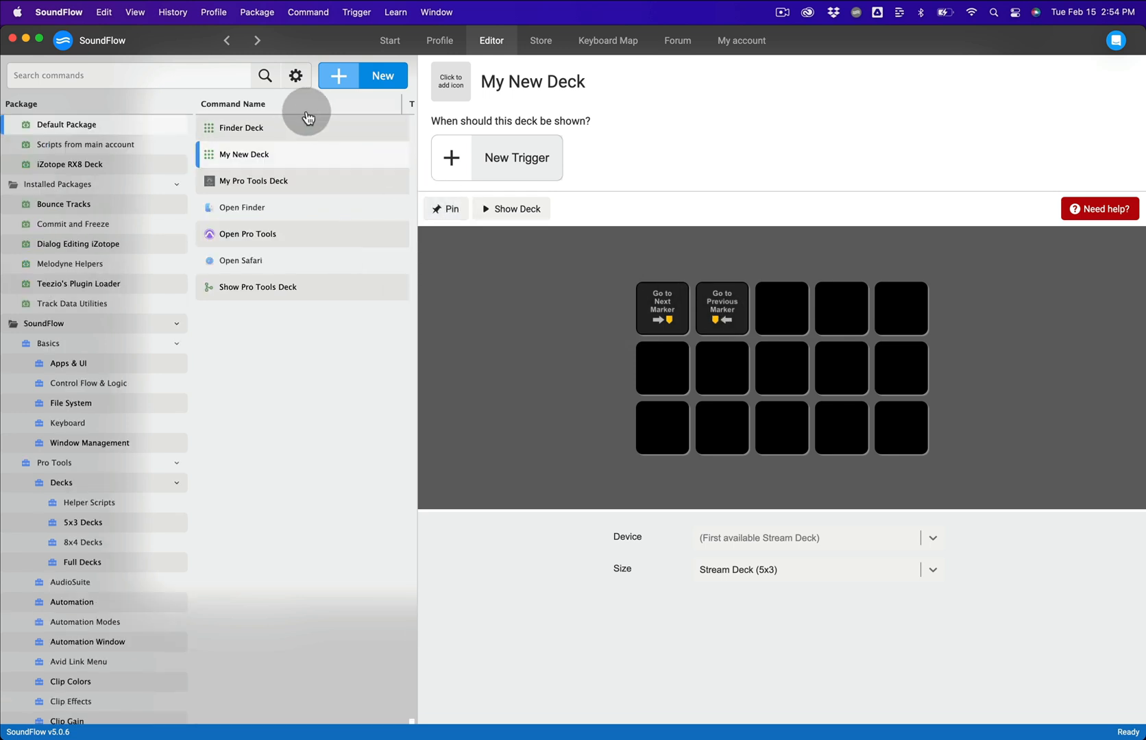
{"action": "mouse_move", "coordinate": [307, 286]}
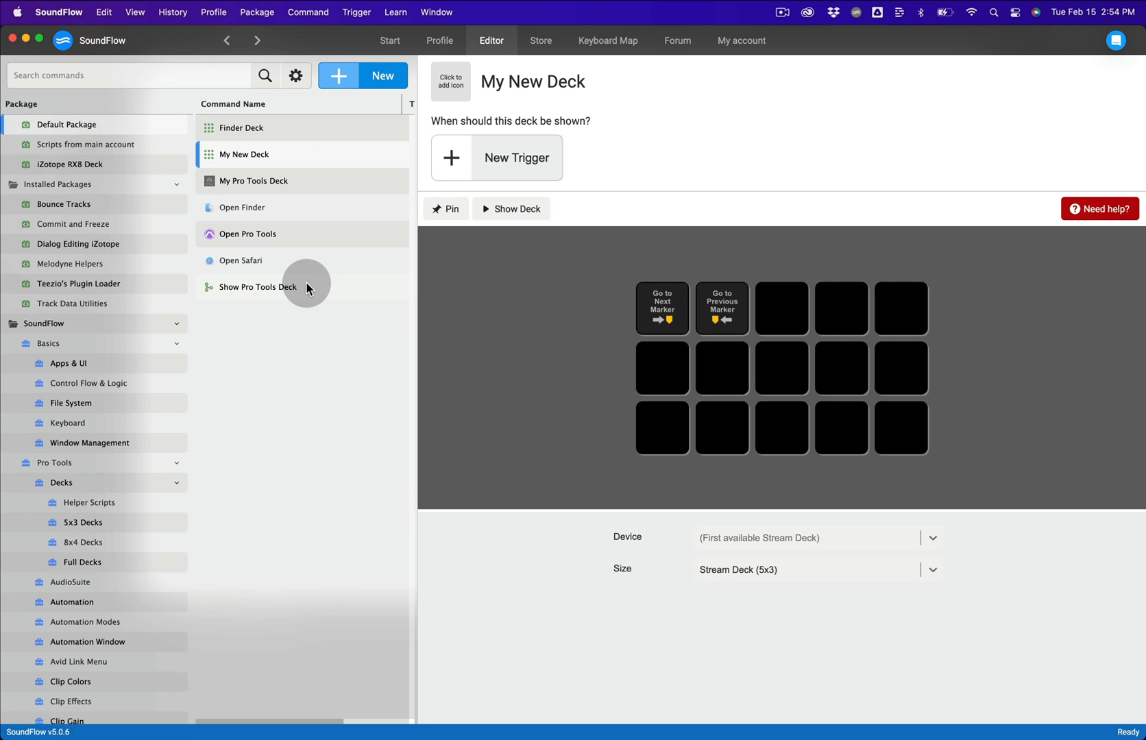
{"action": "mouse_move", "coordinate": [342, 271]}
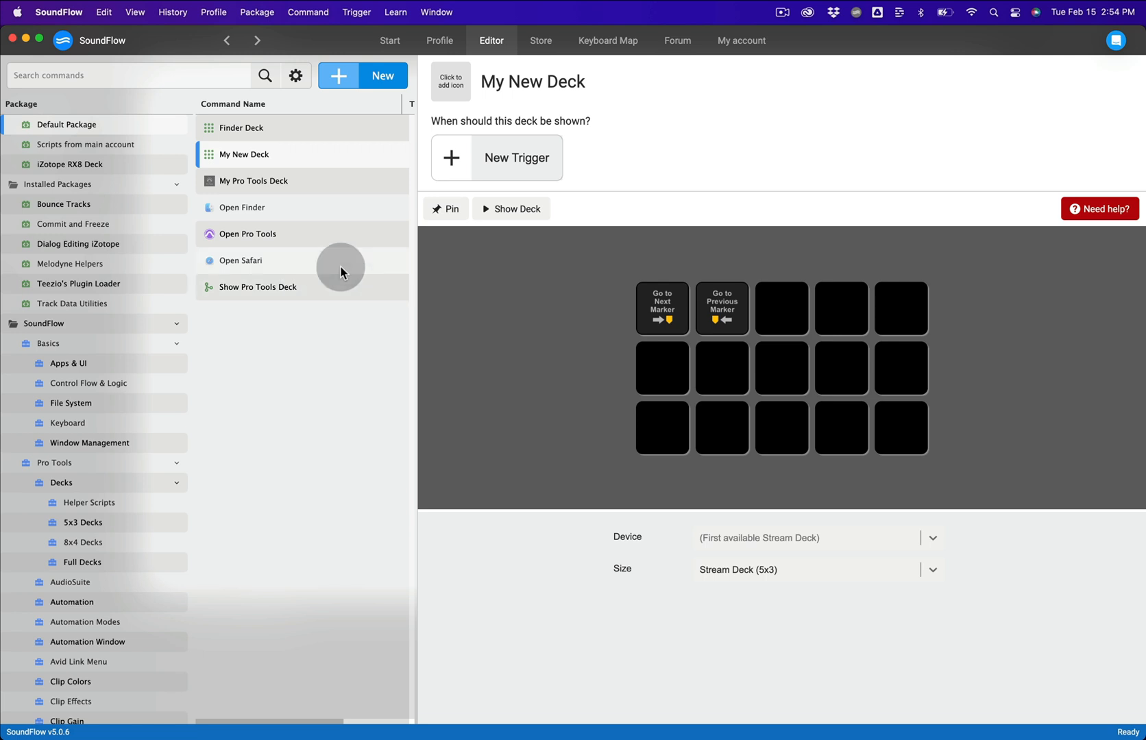
Step: Pin the deck, search 'Search Marker', and add Search Markers to the third slot
{"action": "left_click", "coordinate": [446, 209]}
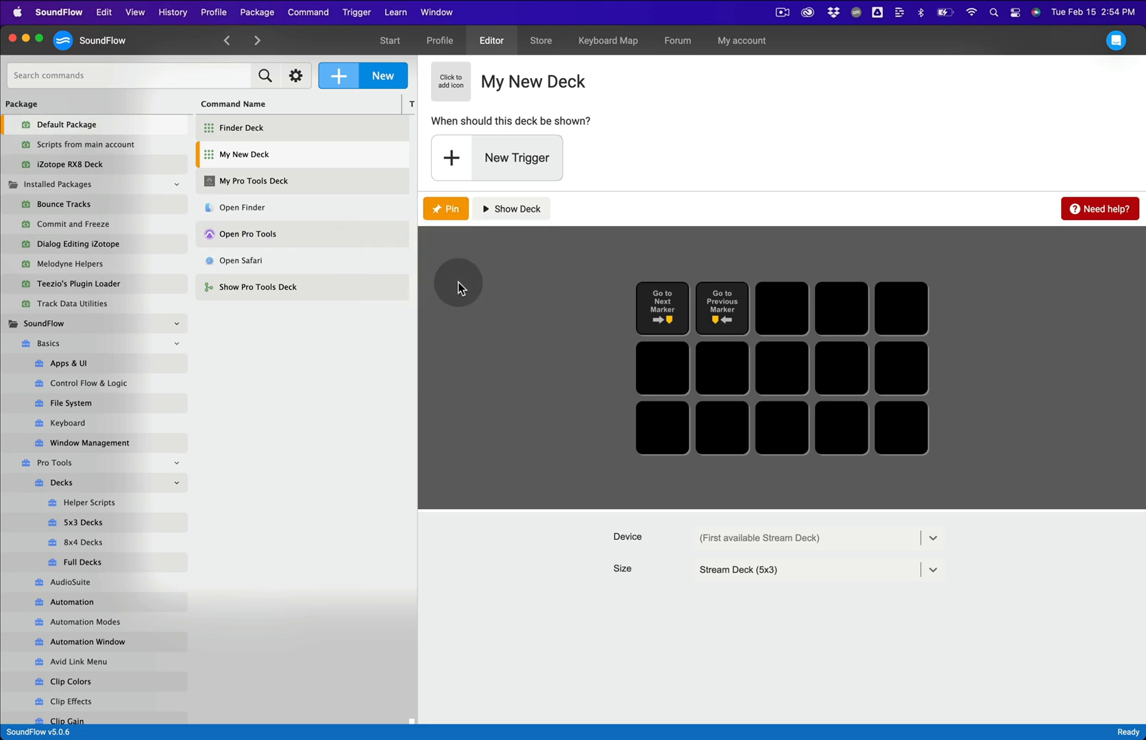
{"action": "key", "text": "cmd+k"}
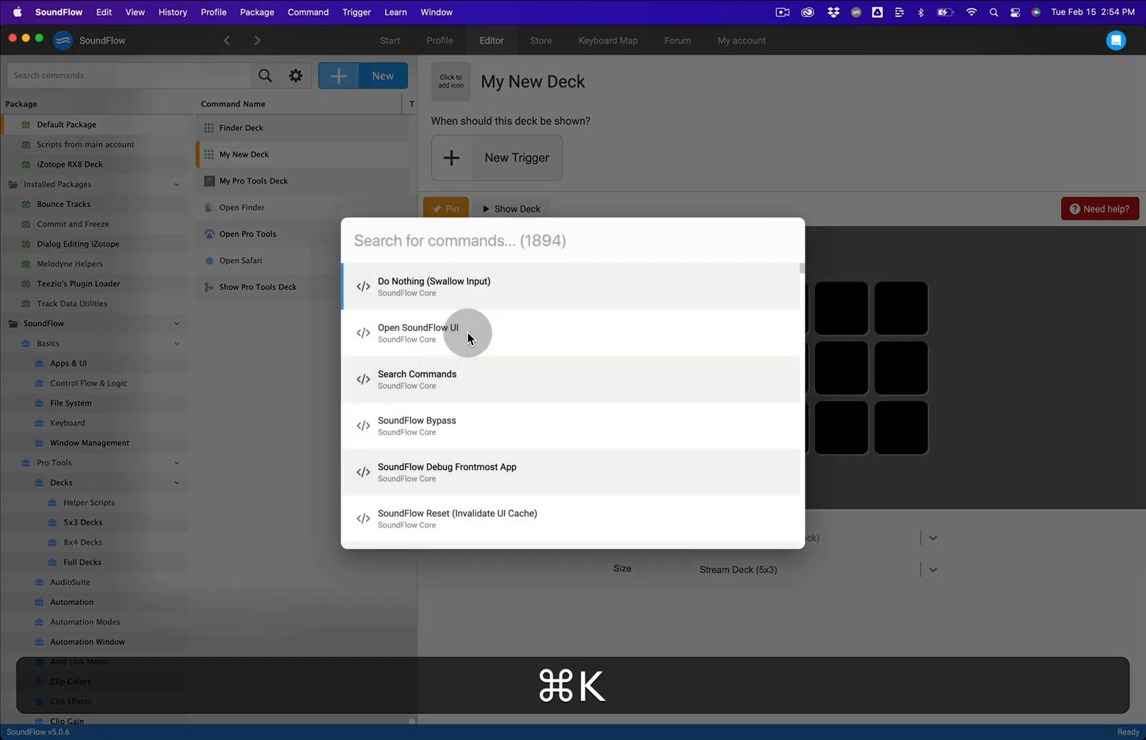
{"action": "type", "text": "S"}
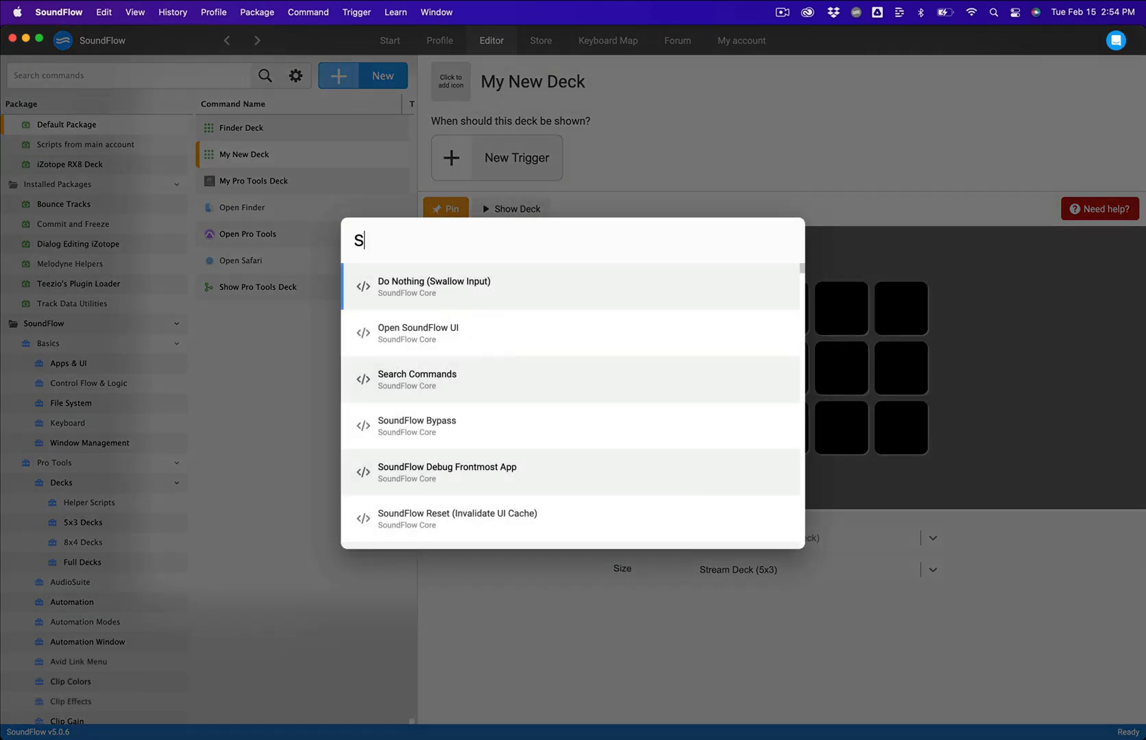
{"action": "type", "text": "earch"}
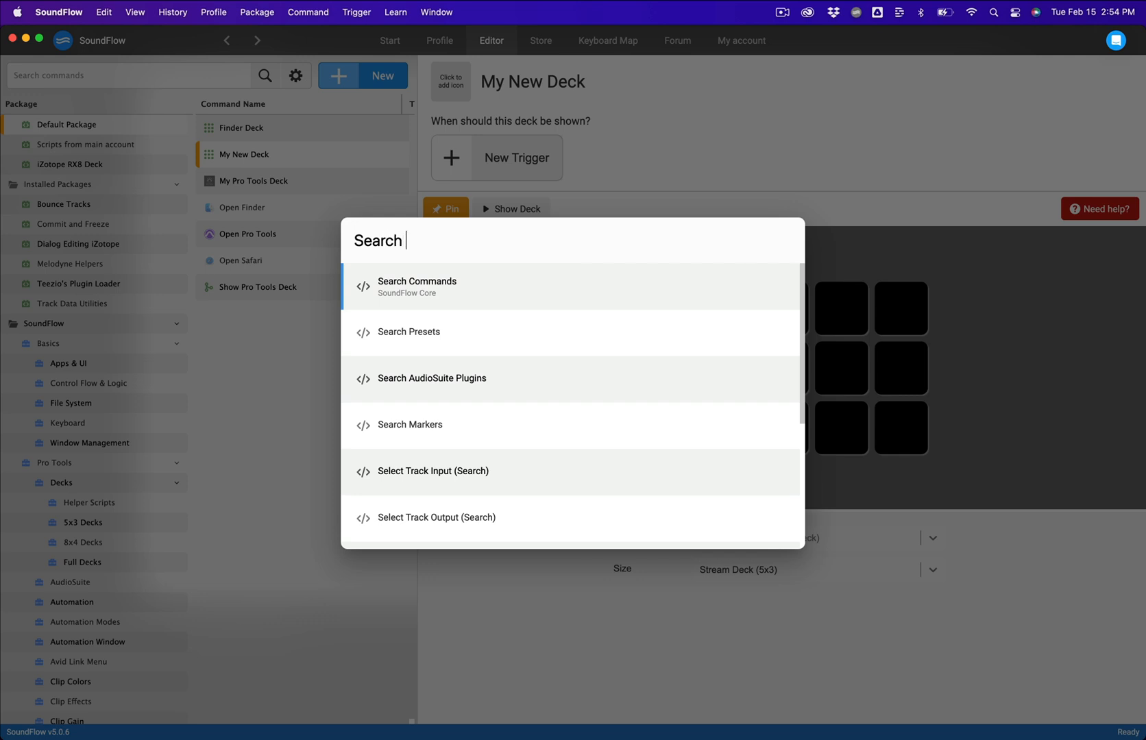
{"action": "type", "text": "Marker"}
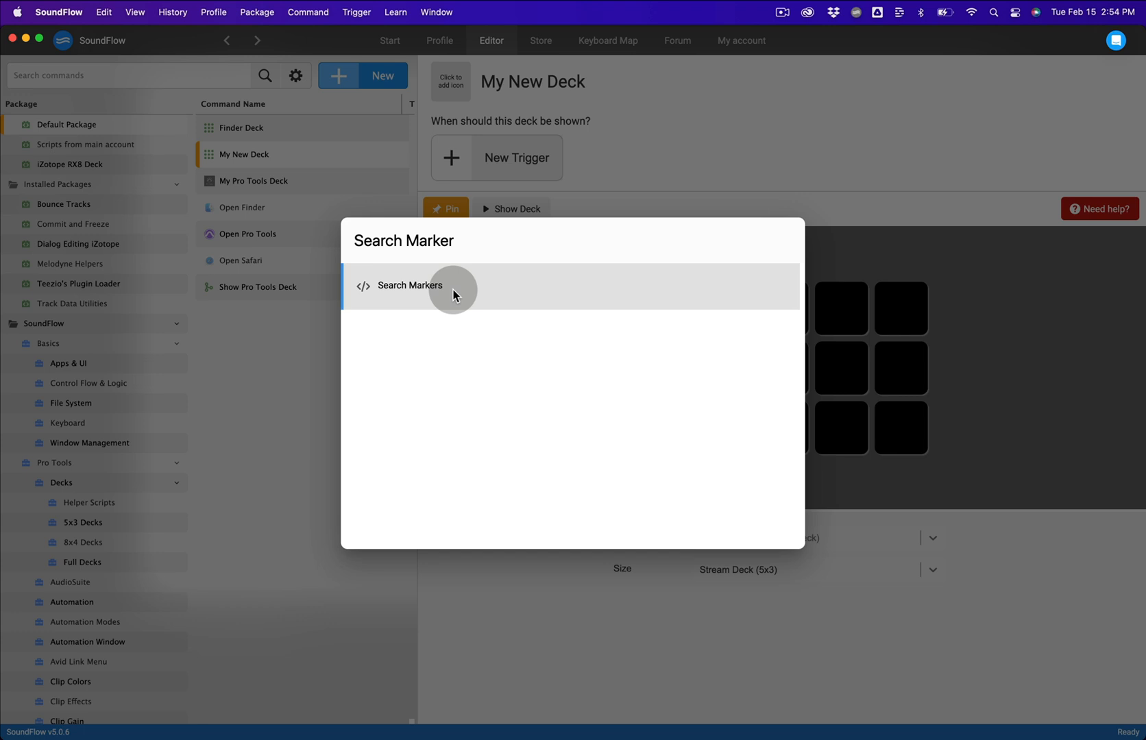
{"action": "left_click", "coordinate": [410, 285]}
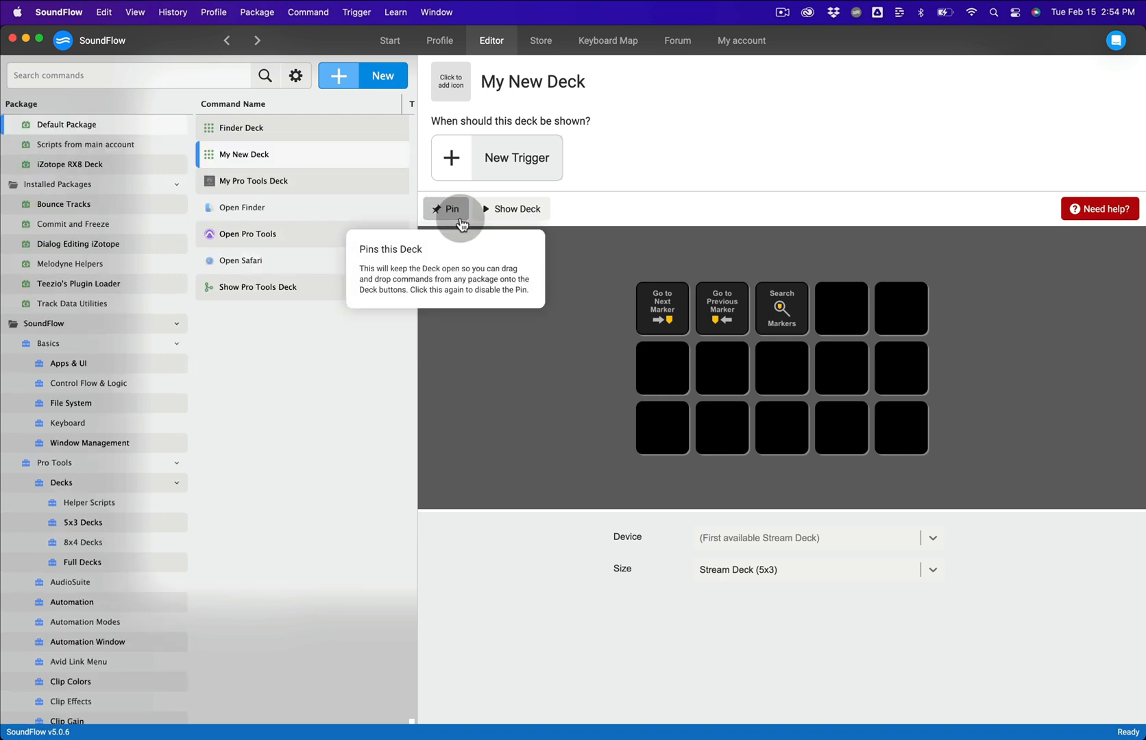
{"action": "mouse_move", "coordinate": [344, 370]}
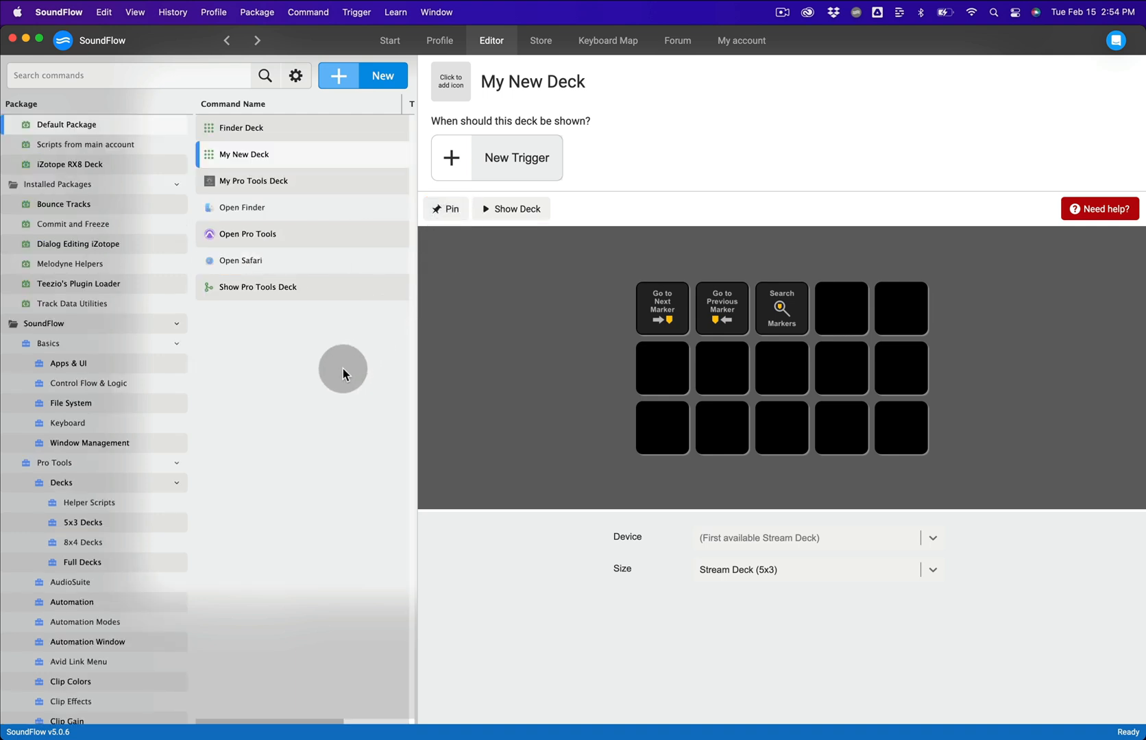